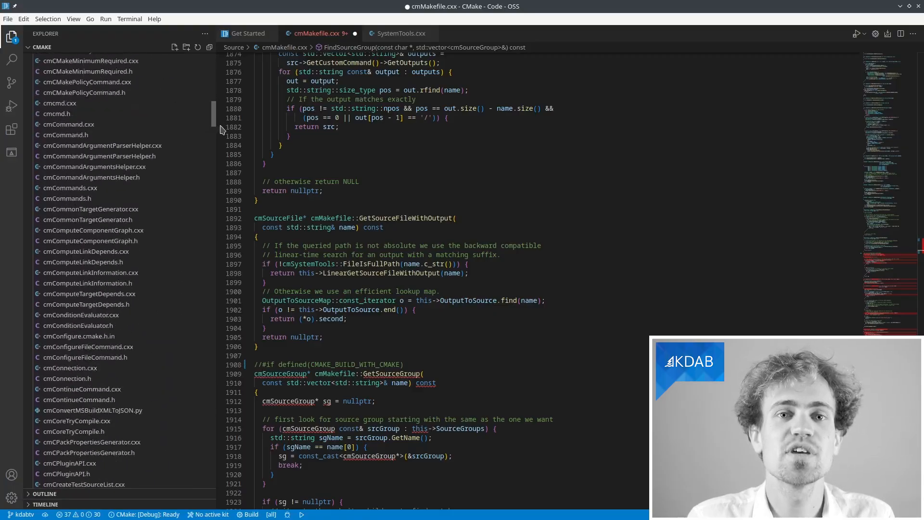
{"action": "scroll", "scroll_direction": "down", "scroll_amount": 3}
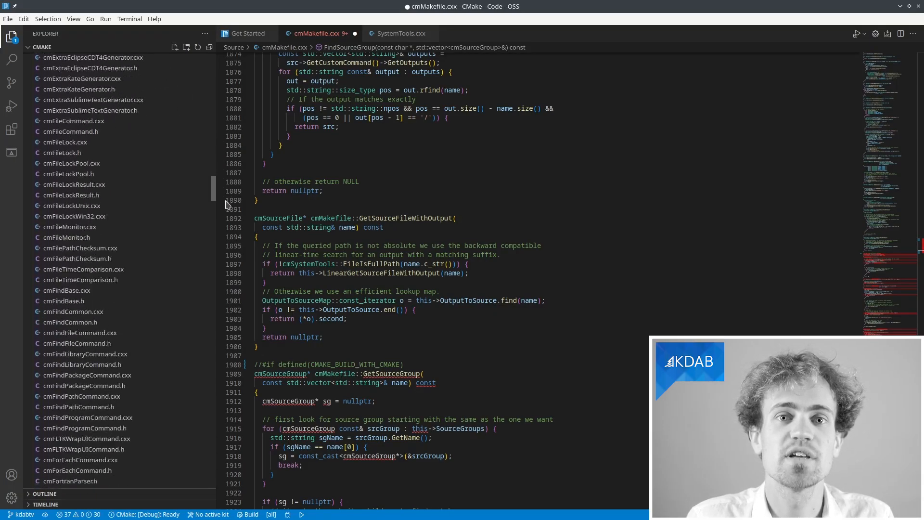
{"action": "scroll", "scroll_direction": "down", "scroll_amount": 3}
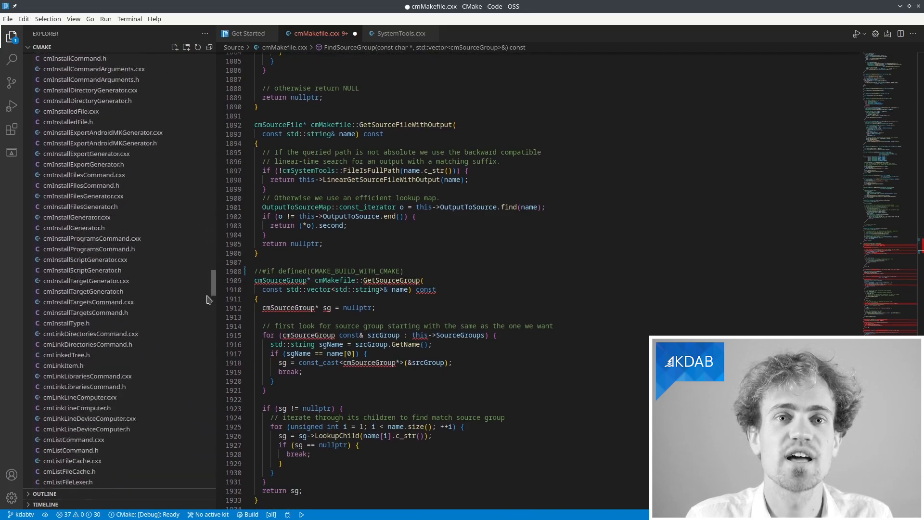
{"action": "scroll", "scroll_direction": "down", "scroll_amount": 3}
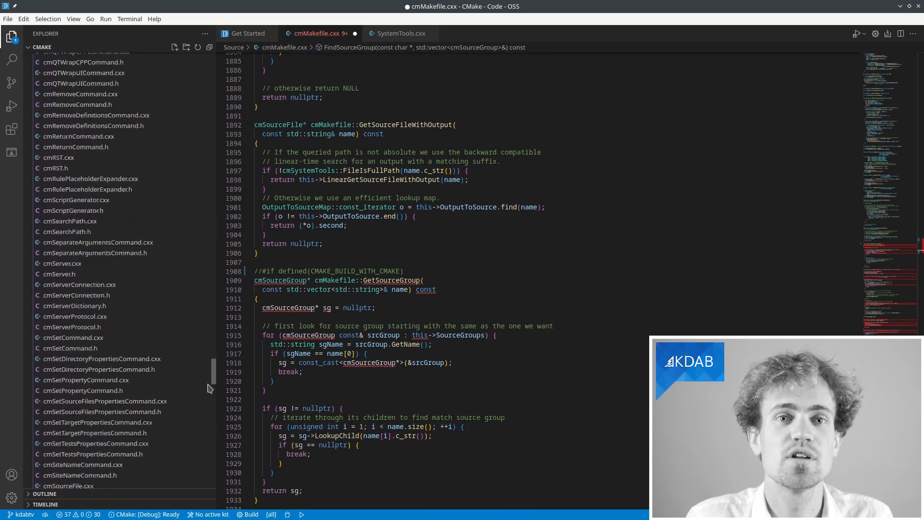
{"action": "scroll", "scroll_direction": "down", "scroll_amount": 3}
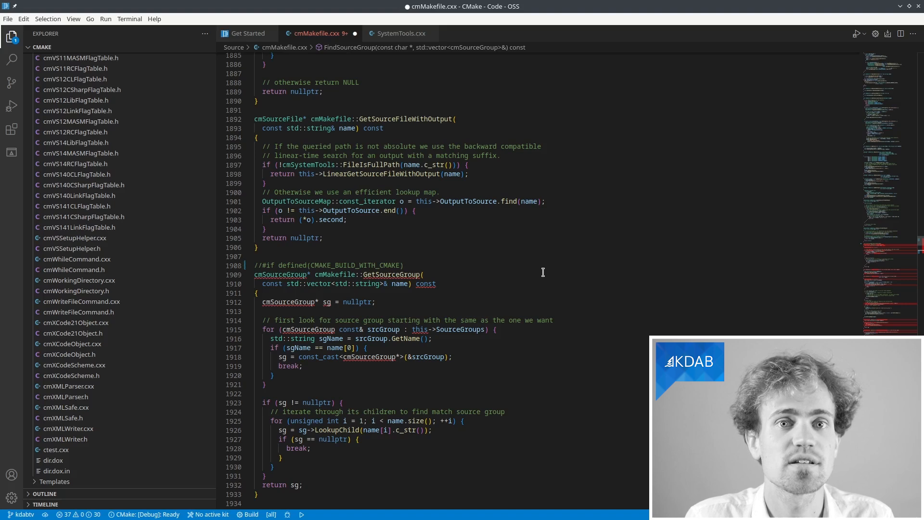
{"action": "scroll", "scroll_direction": "down", "scroll_amount": 3}
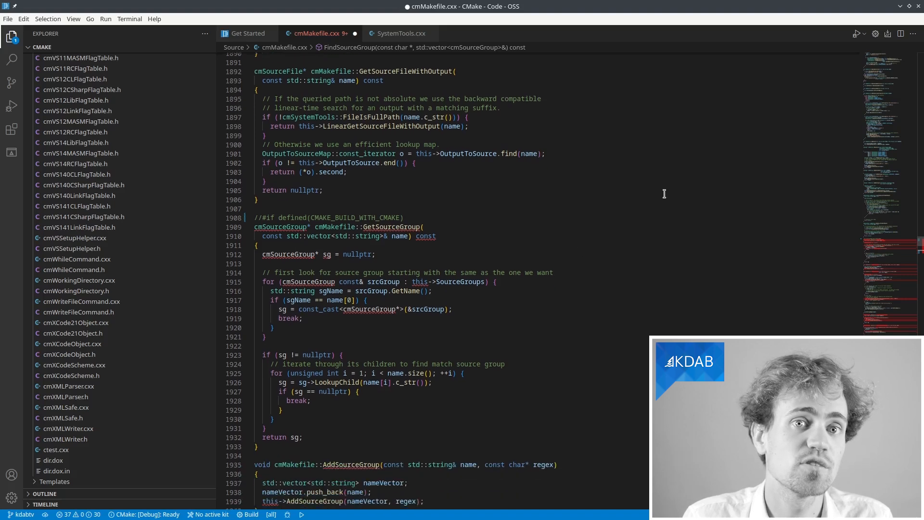
{"action": "scroll", "scroll_direction": "down", "scroll_amount": 3}
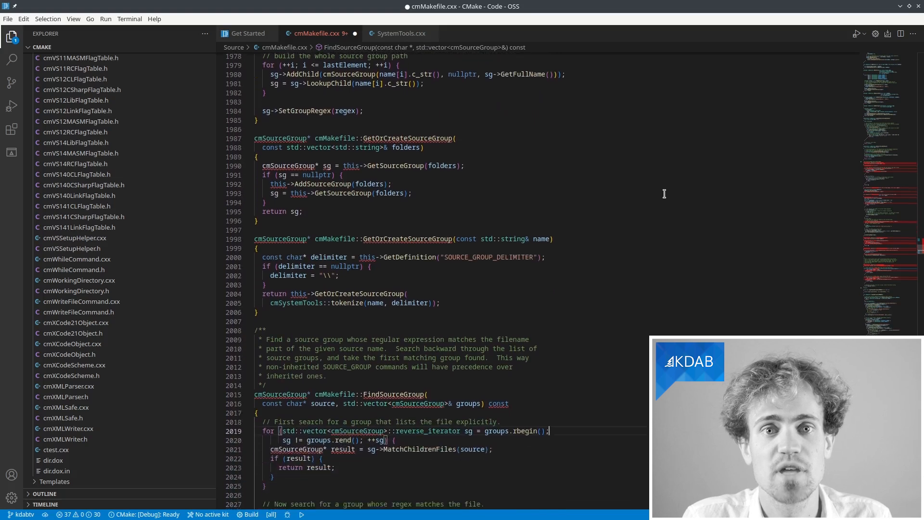
{"action": "scroll", "scroll_direction": "down", "scroll_amount": 3}
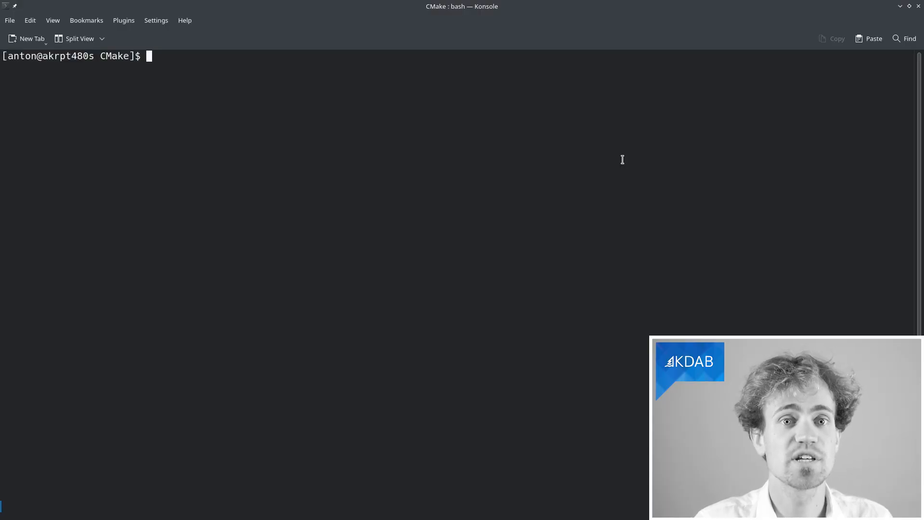
{"action": "type", "text": "git c"}
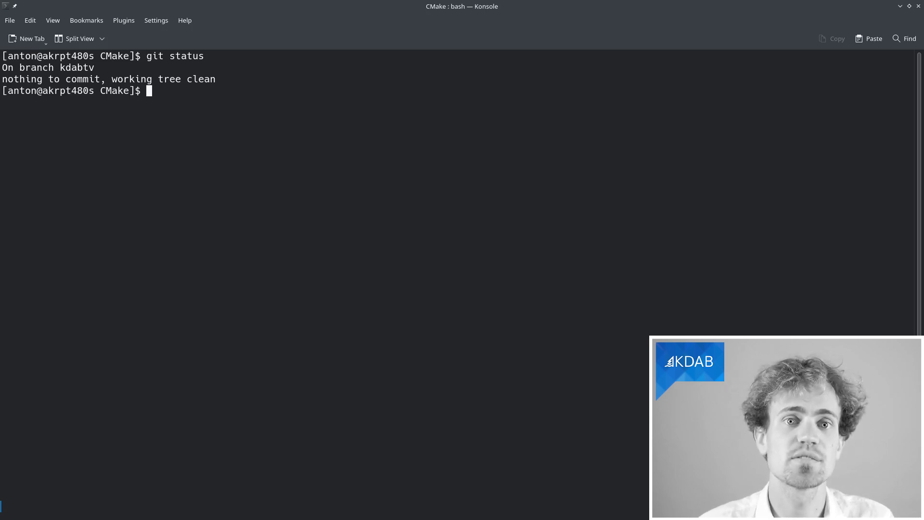
{"action": "type", "text": "mkdir build"}
{"action": "type", "text": "cd build"}
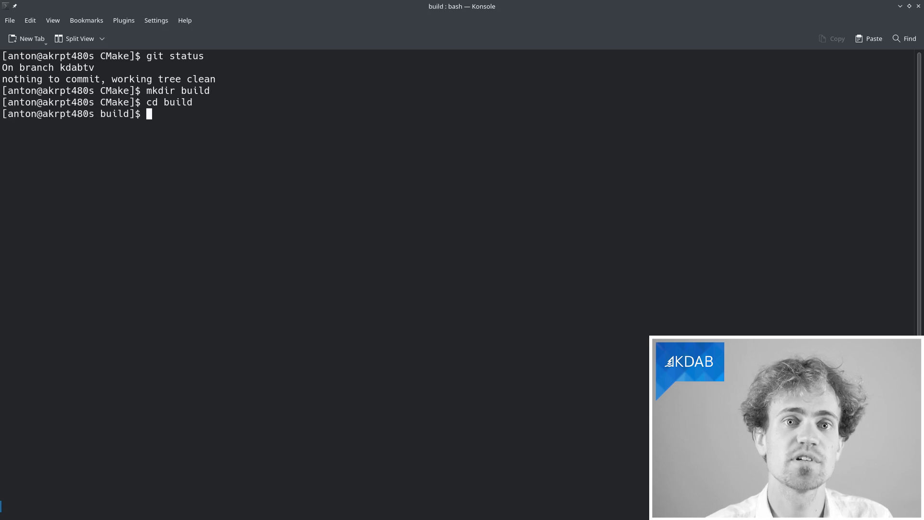
{"action": "type", "text": "cmake -DCM"}
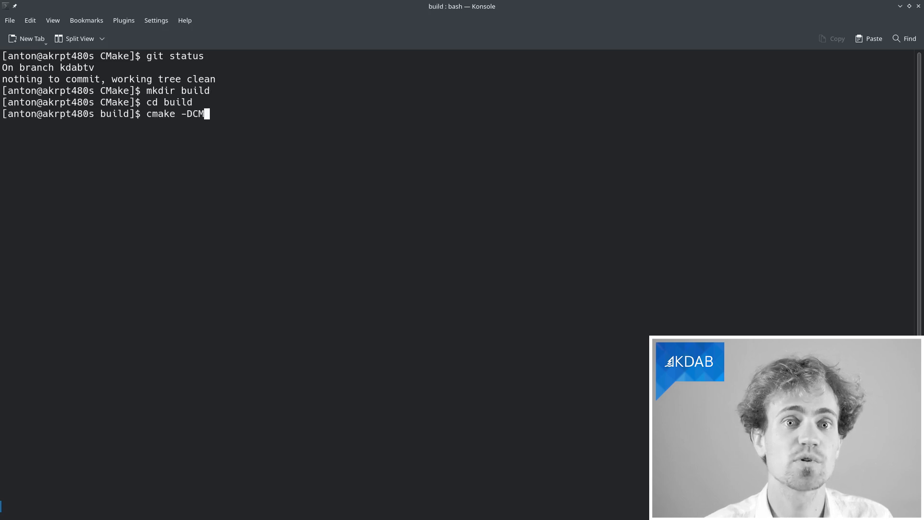
{"action": "type", "text": "AKE_EXPORT_COMPILE_CO"}
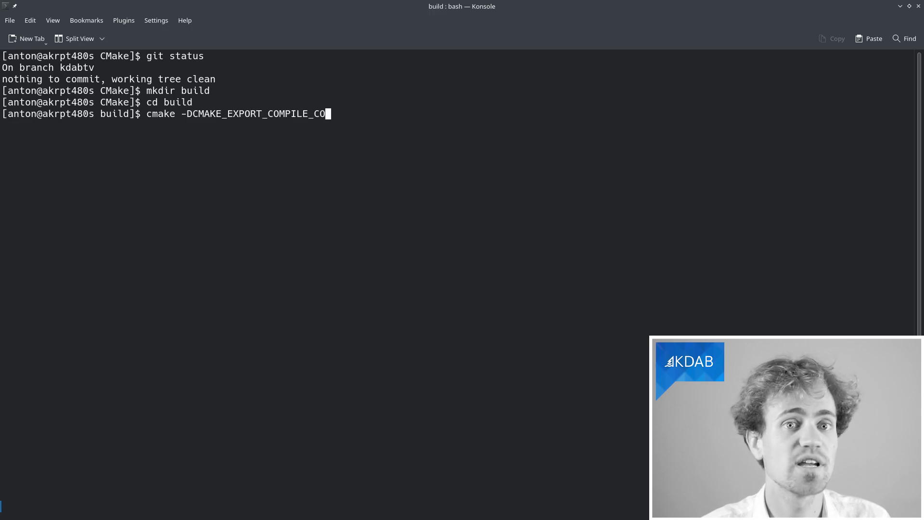
{"action": "type", "text": "MMANDS=On .."}
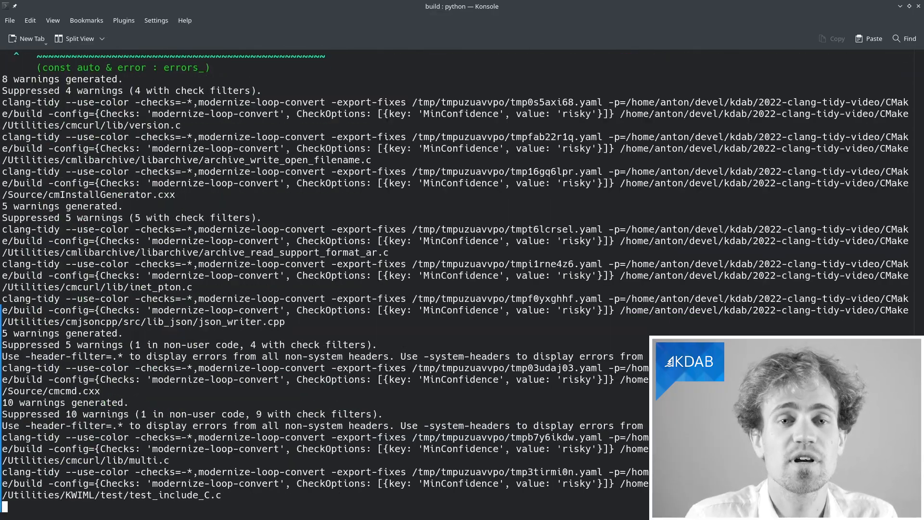
{"action": "scroll", "scroll_direction": "down", "scroll_amount": 3}
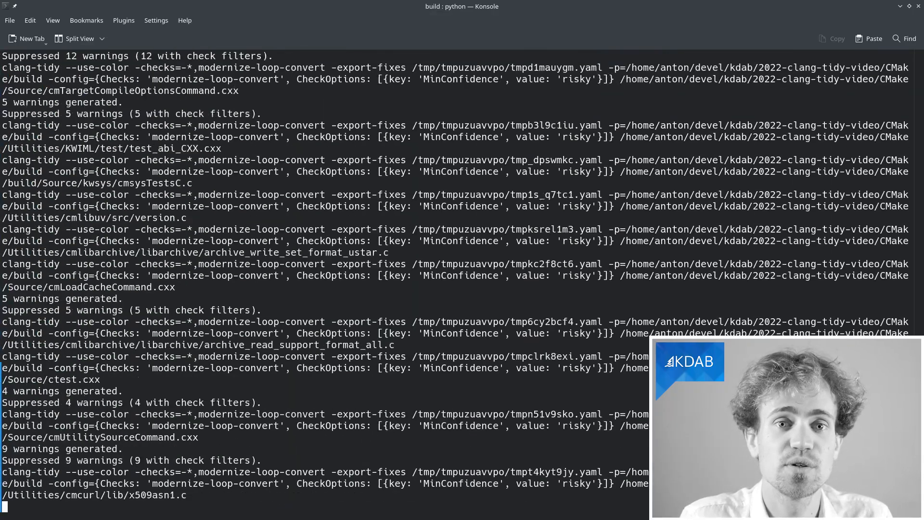
{"action": "scroll", "scroll_direction": "down", "scroll_amount": 3}
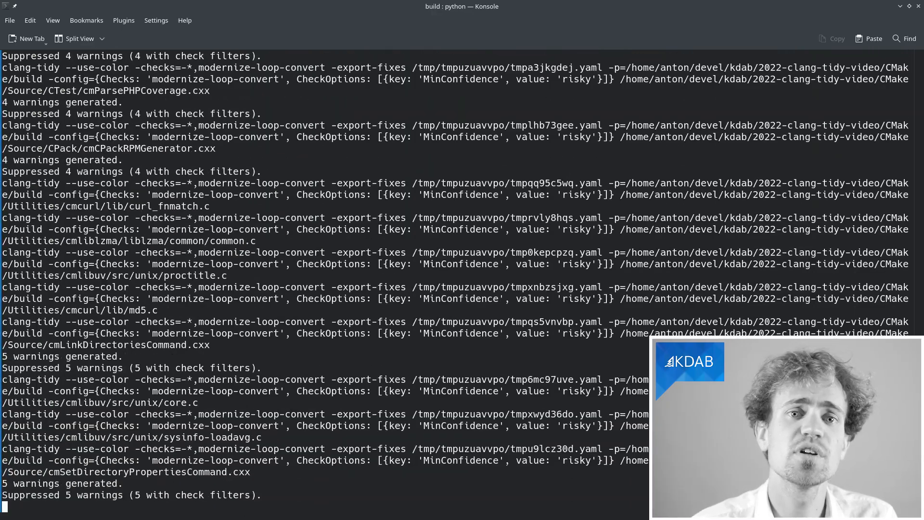
{"action": "scroll", "scroll_direction": "down", "scroll_amount": 3}
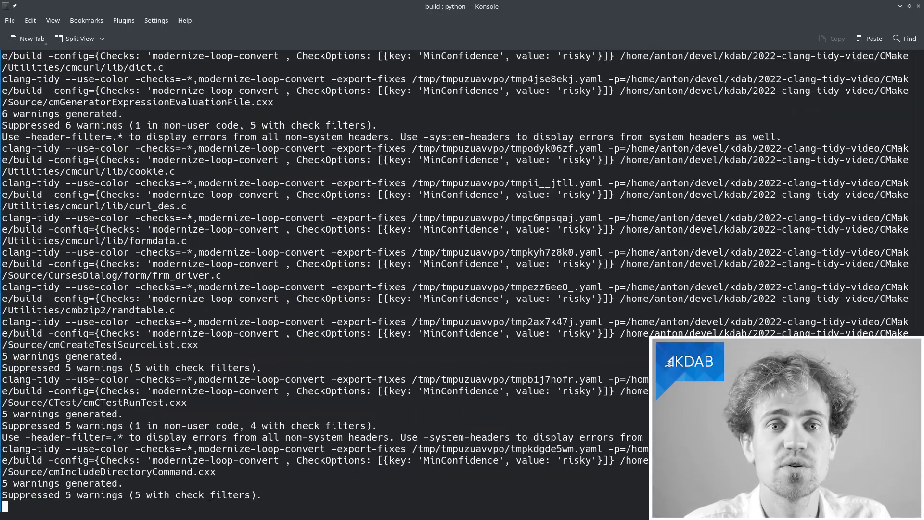
{"action": "scroll", "scroll_direction": "down", "scroll_amount": 3}
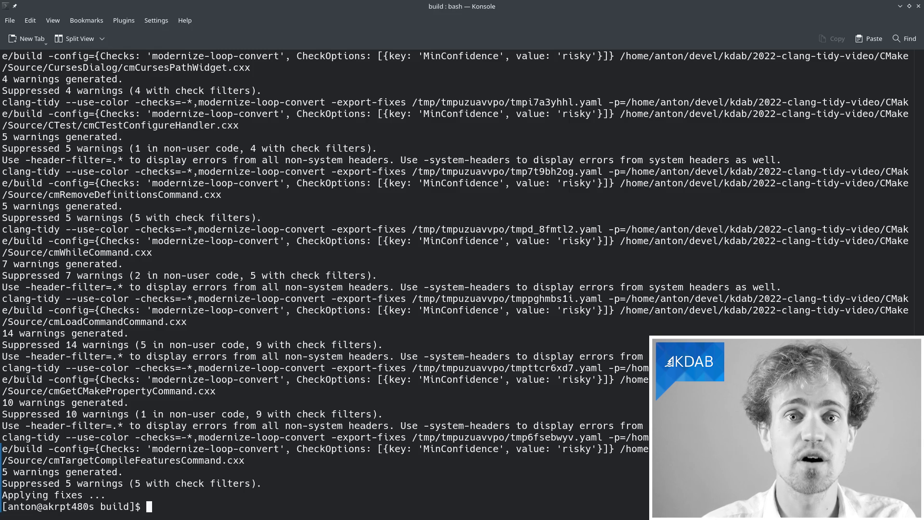
{"action": "type", "text": "git diff"}
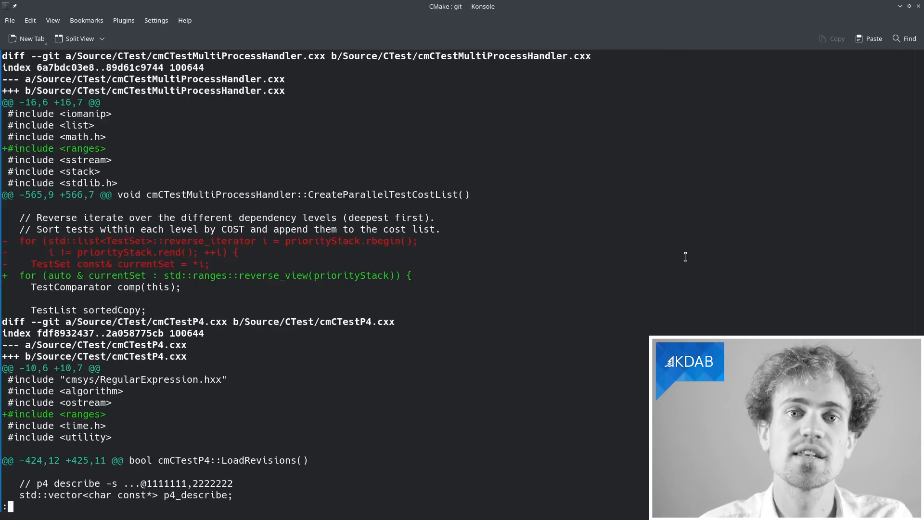
{"action": "scroll", "scroll_direction": "down", "scroll_amount": 3}
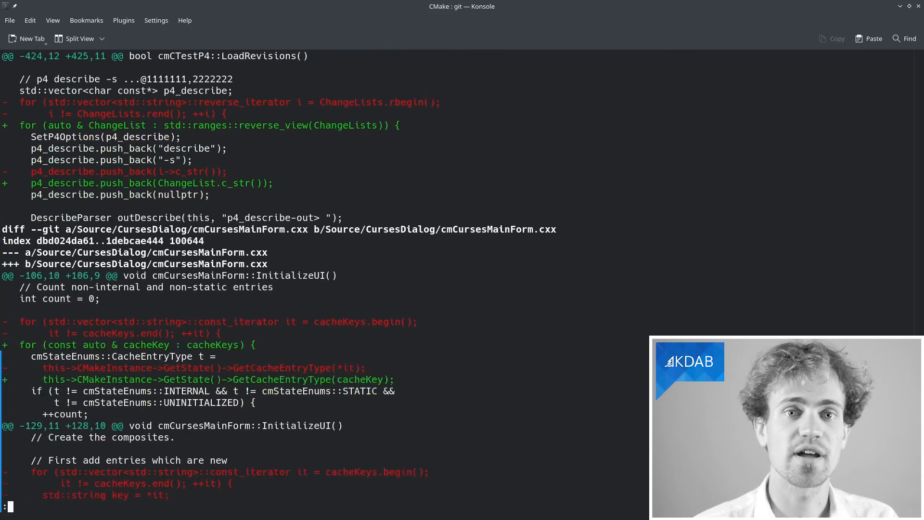
{"action": "scroll", "scroll_direction": "down", "scroll_amount": 3}
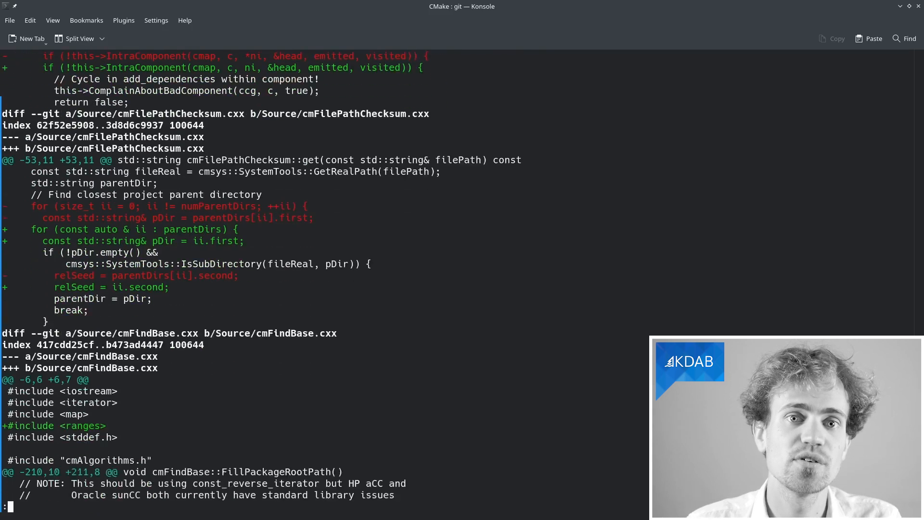
{"action": "scroll", "scroll_direction": "down", "scroll_amount": 3}
{"action": "type", "text": "Apply cloa"}
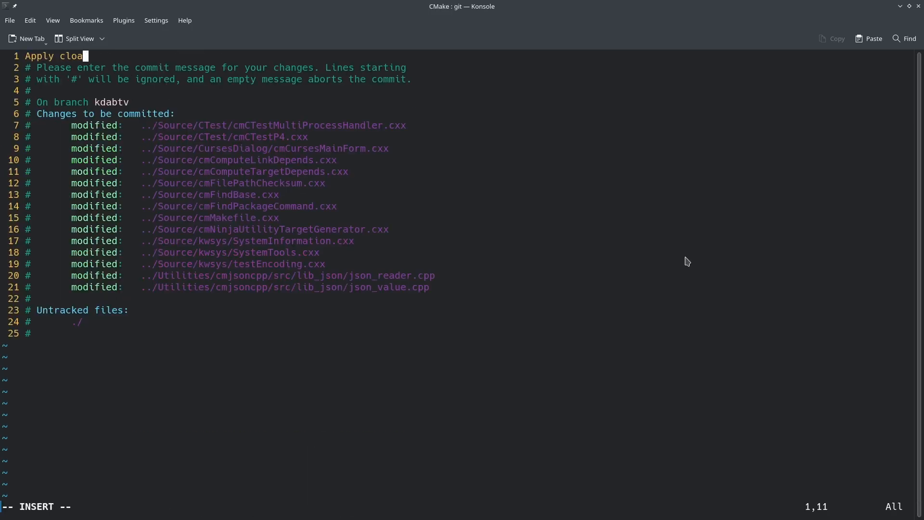
{"action": "type", "text": "ng-tidy modernize-l"}
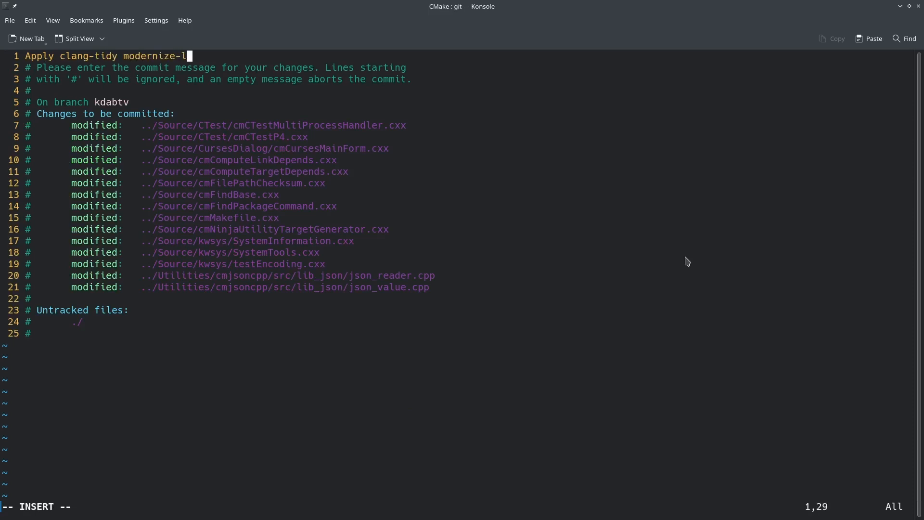
{"action": "type", "text": "oop-convert"}
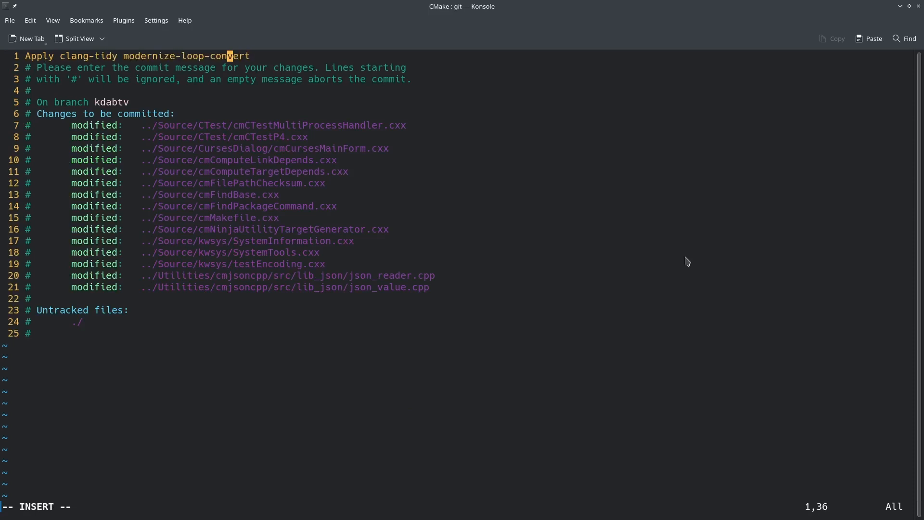